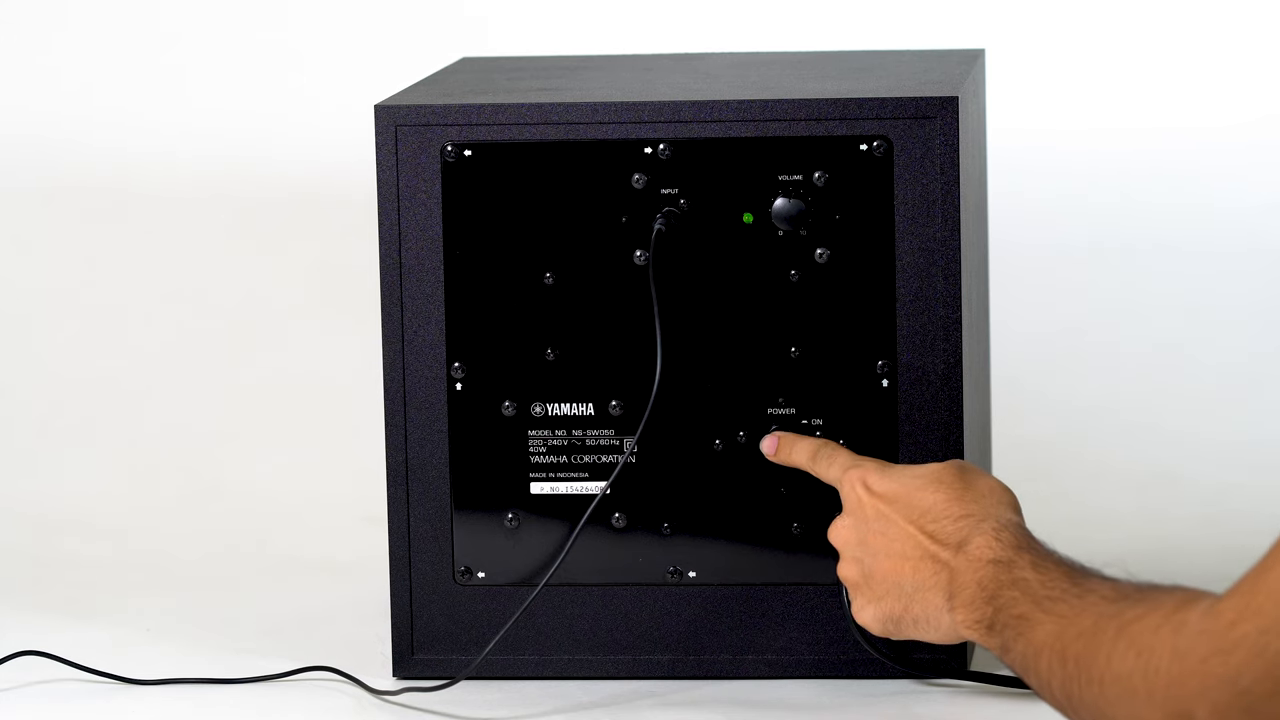
Switch on Bluetooth in the iPhone's Bluetooth settings to make it discoverable
{"action": "left_click", "coordinate": [782, 435]}
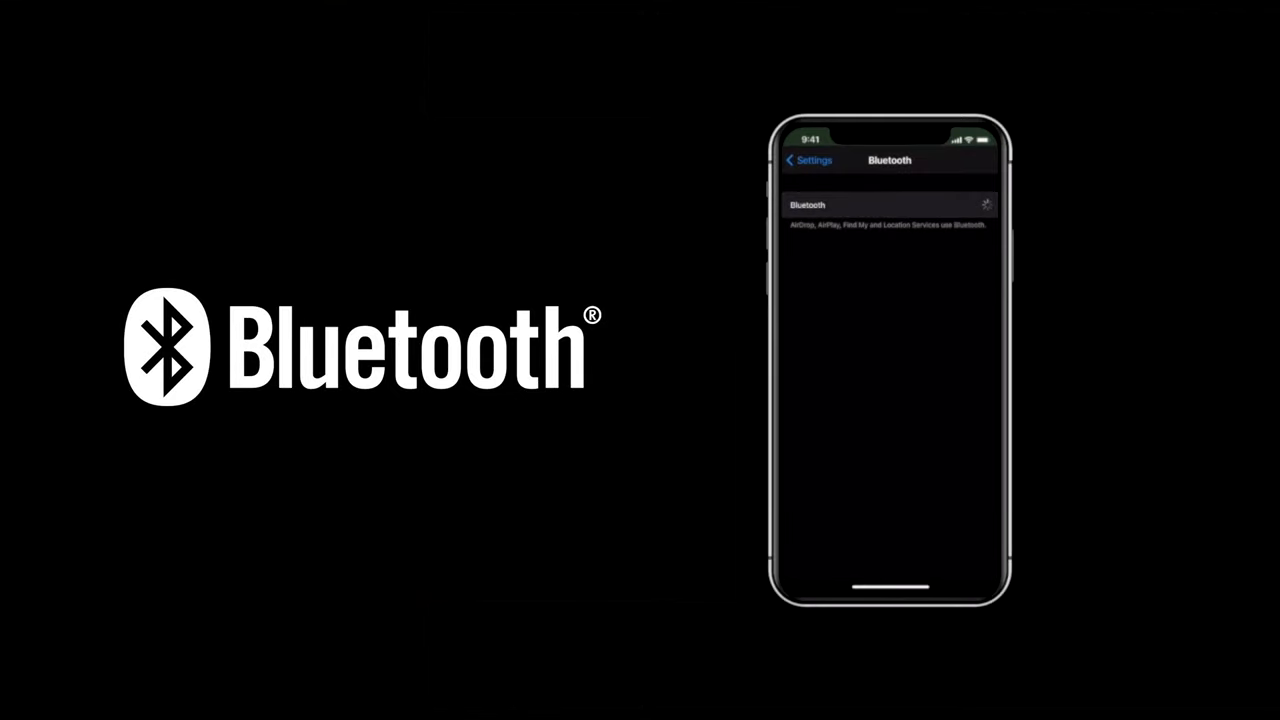
{"action": "left_click", "coordinate": [975, 205]}
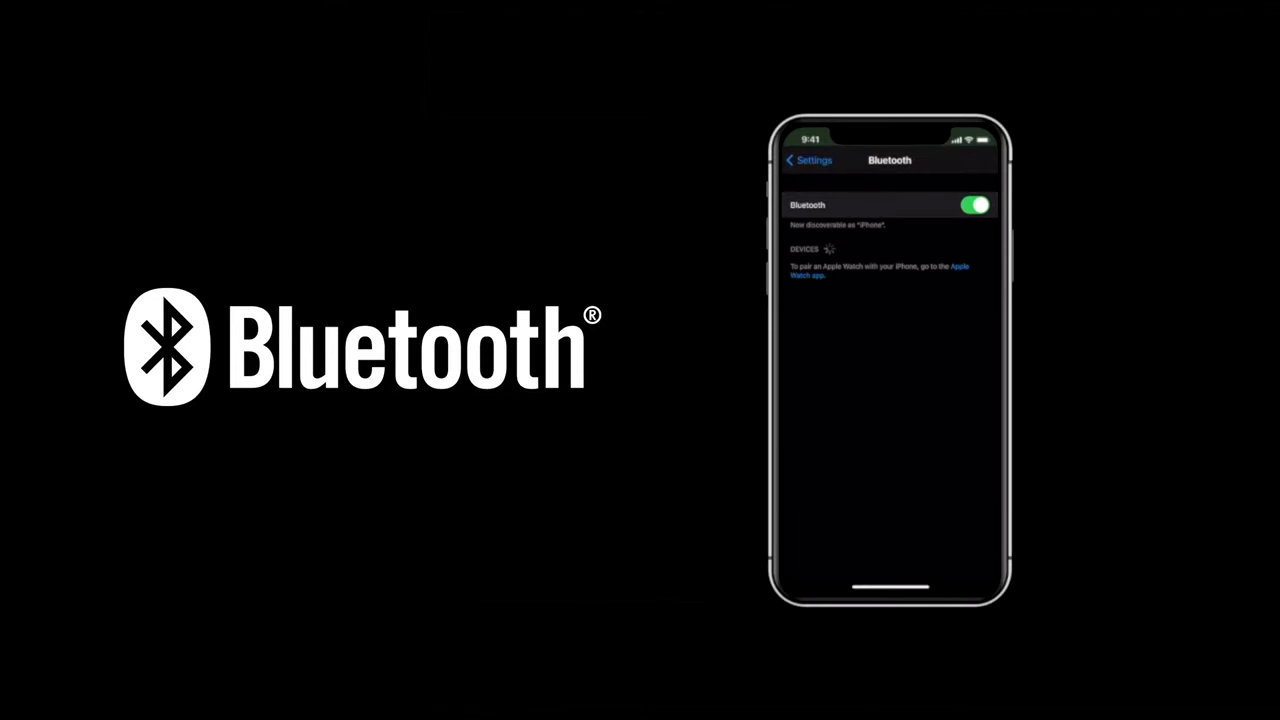